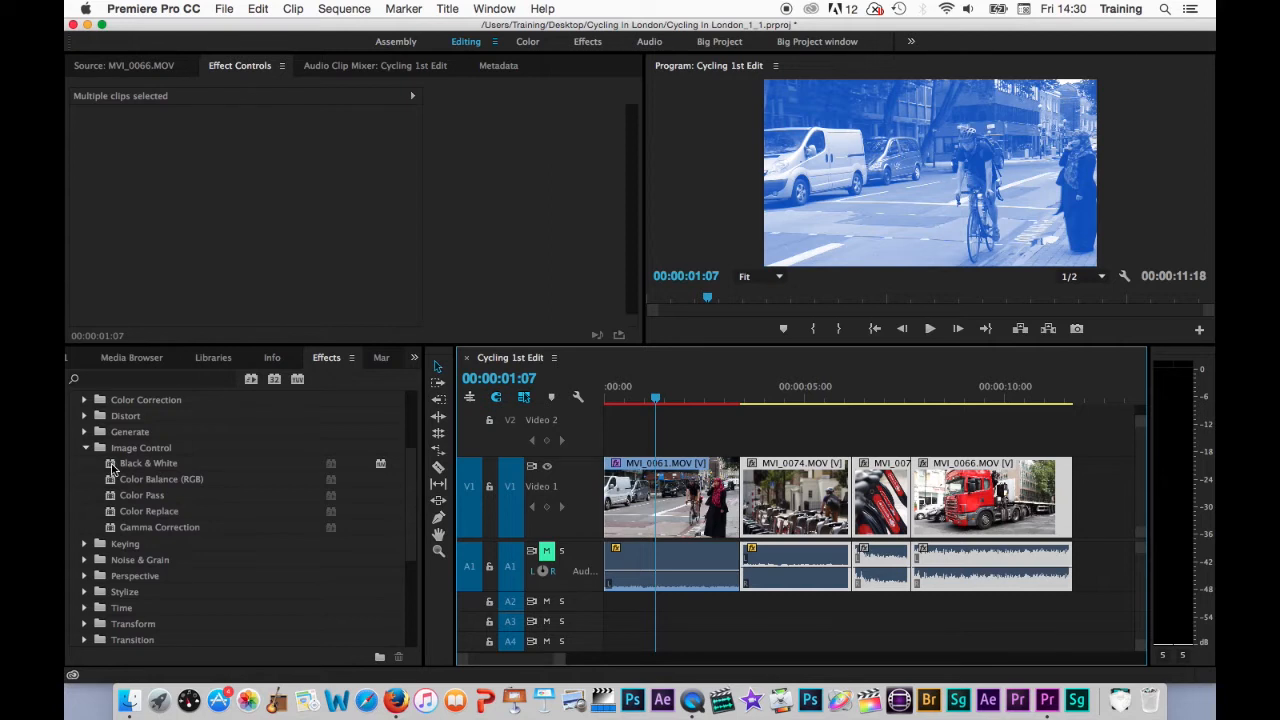
Step: Apply the Black & White effect to every selected clip in the Cycling 1st Edit sequence
click(148, 464)
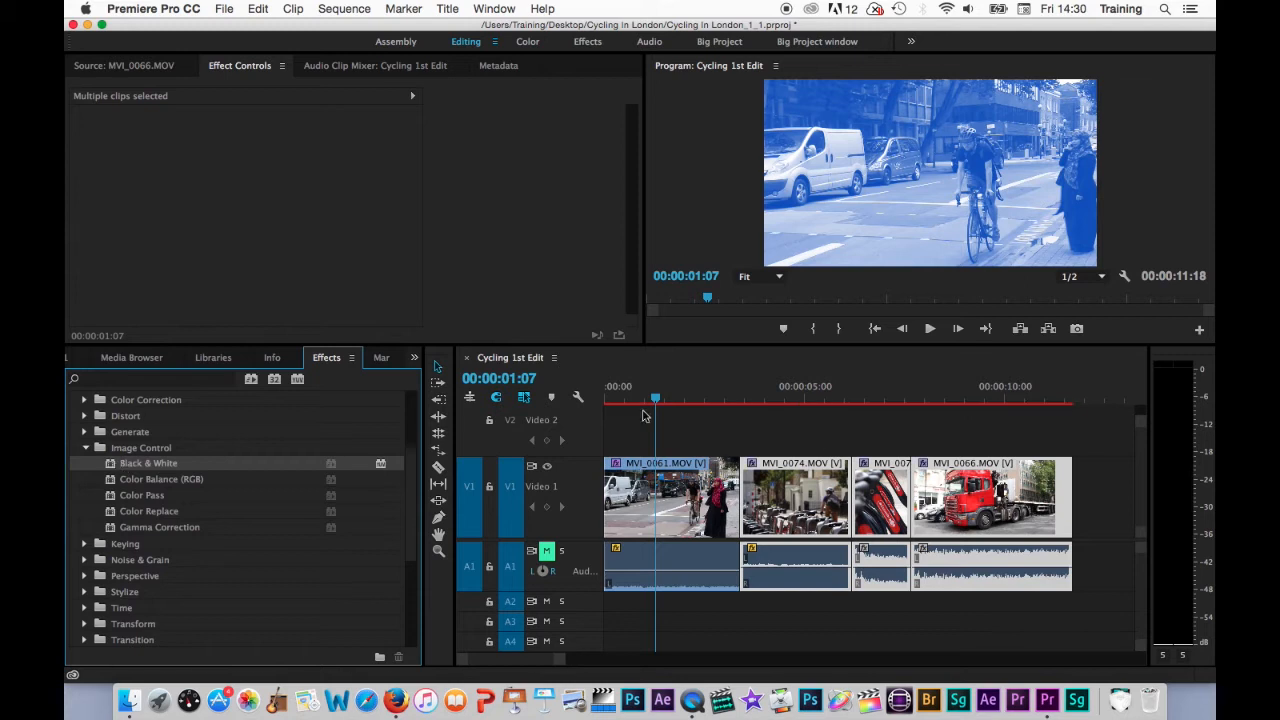
click(858, 400)
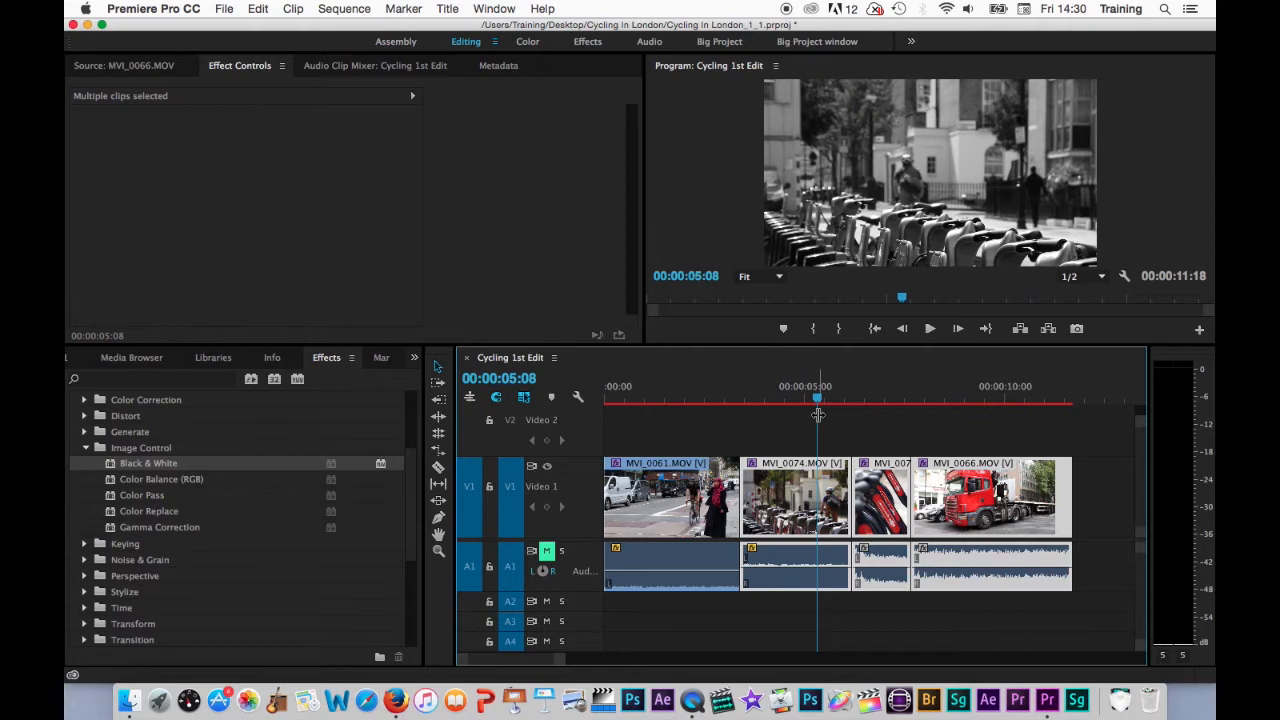
mouse_move(1040, 410)
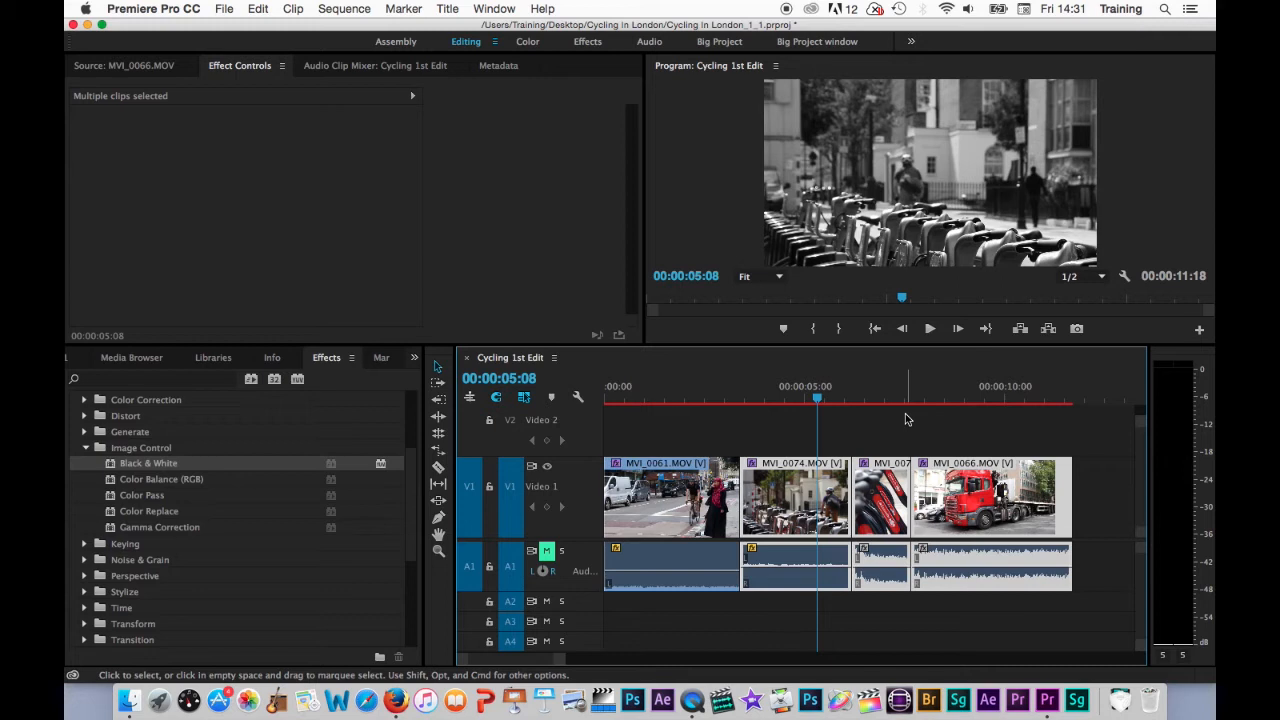
mouse_move(850, 418)
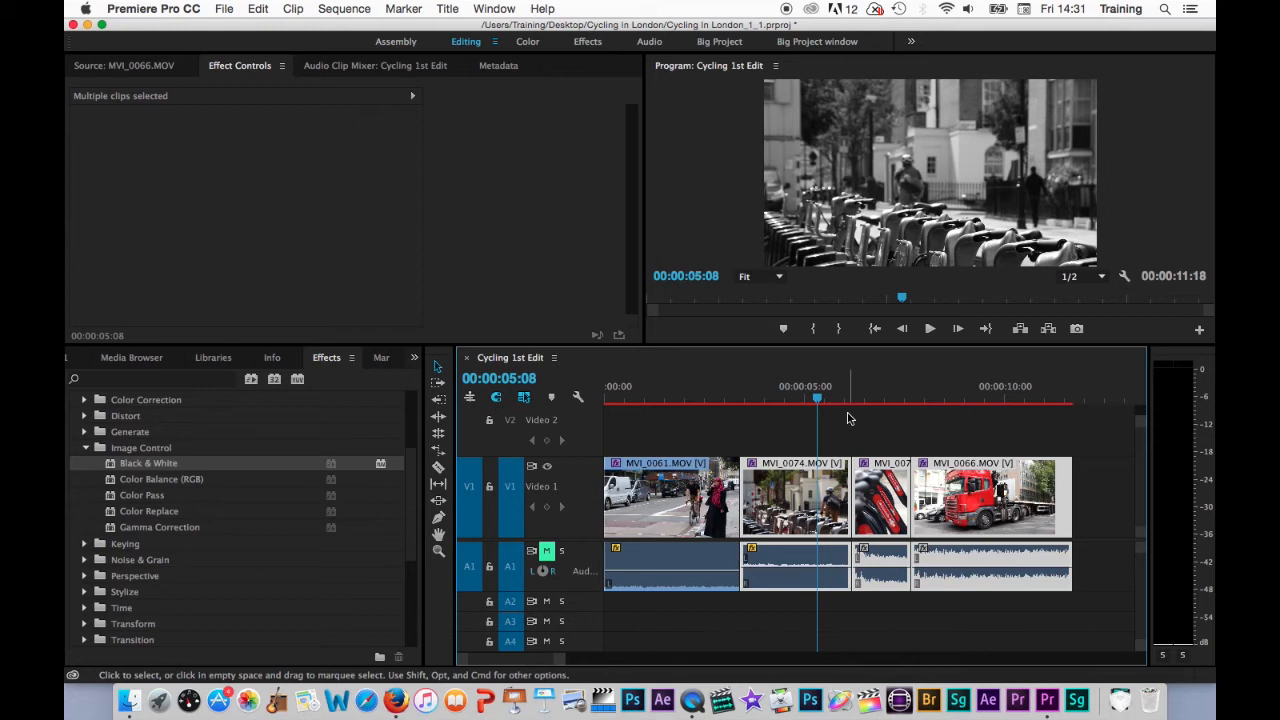
mouse_move(724, 388)
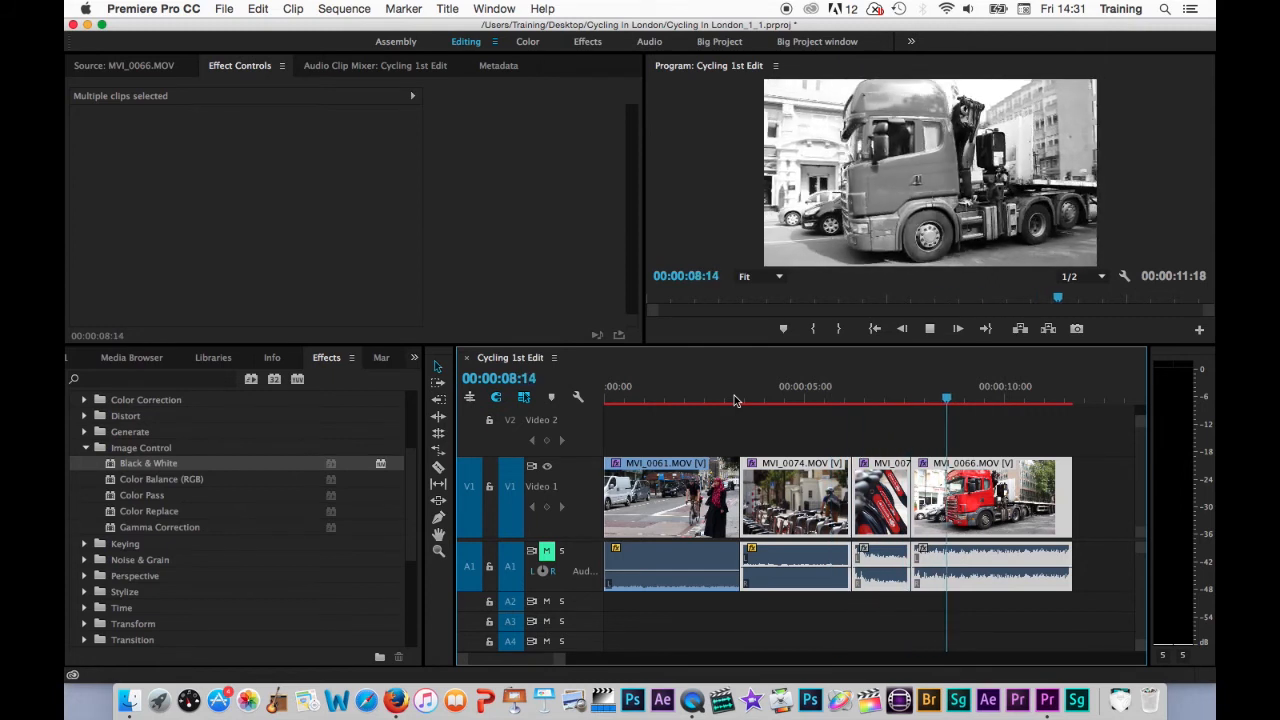
click(780, 400)
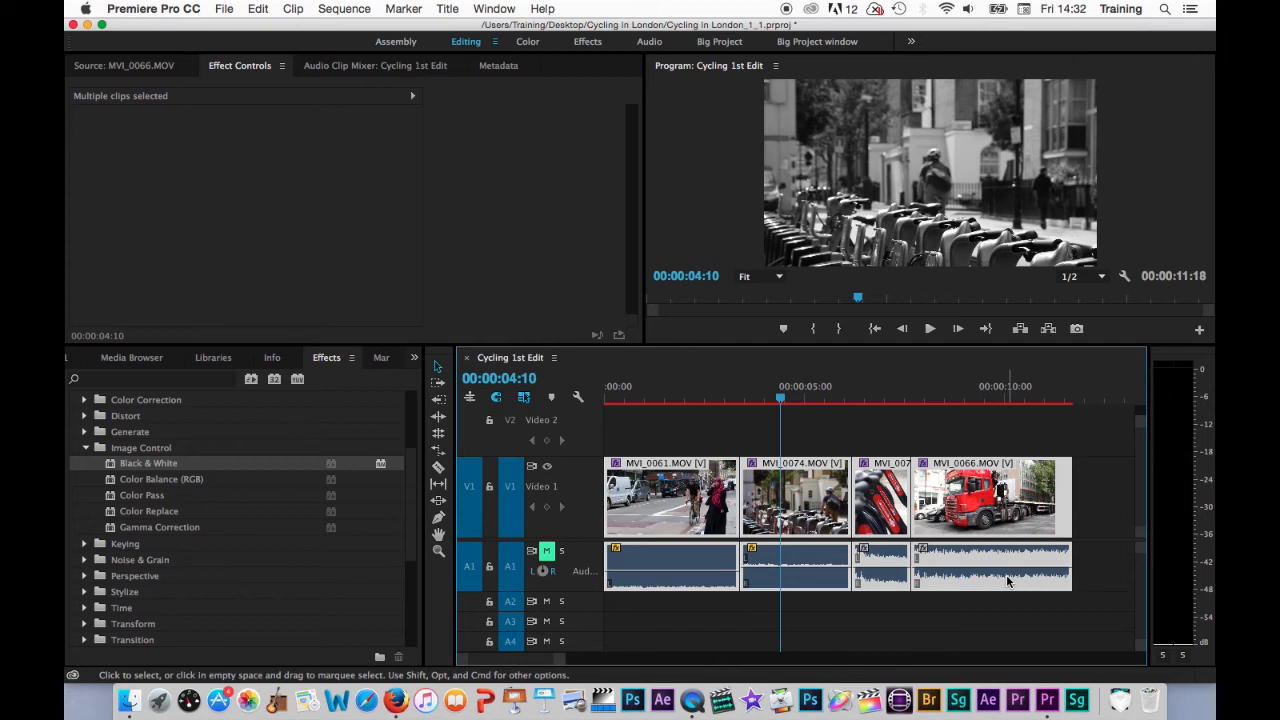
Step: Choose Remove Effects… from the selected clips' context menu
click(292, 8)
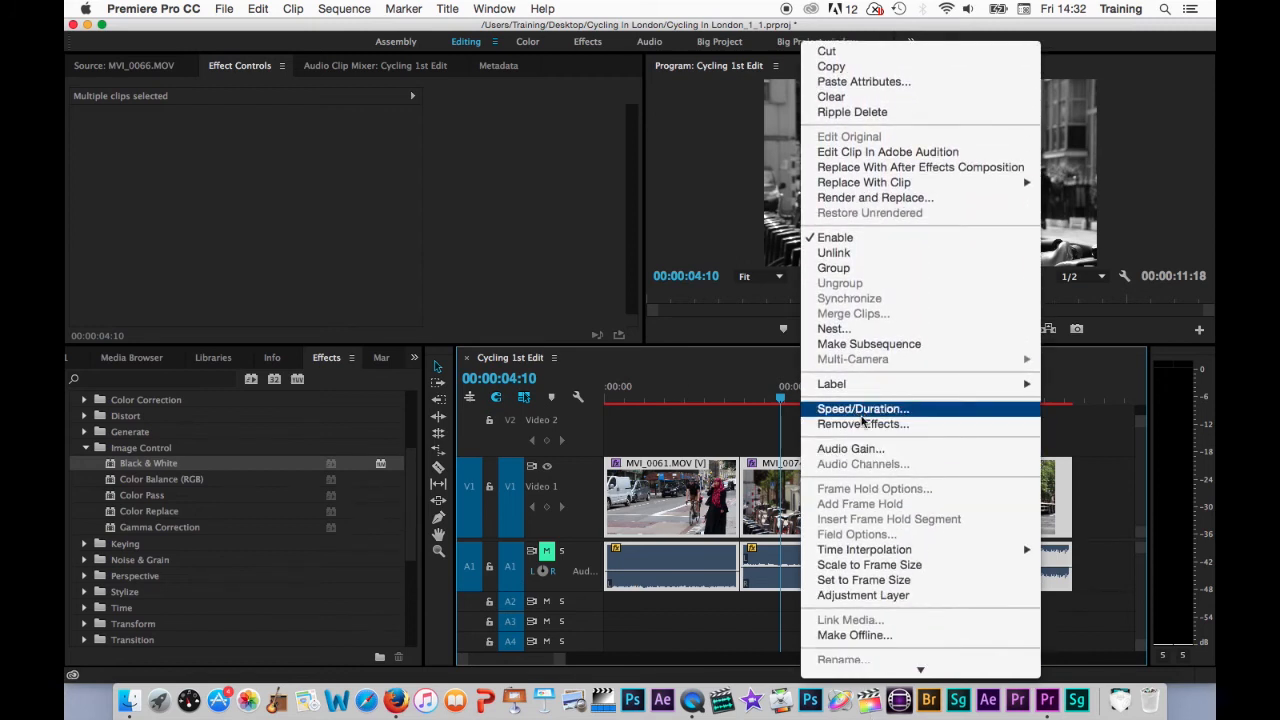
click(864, 424)
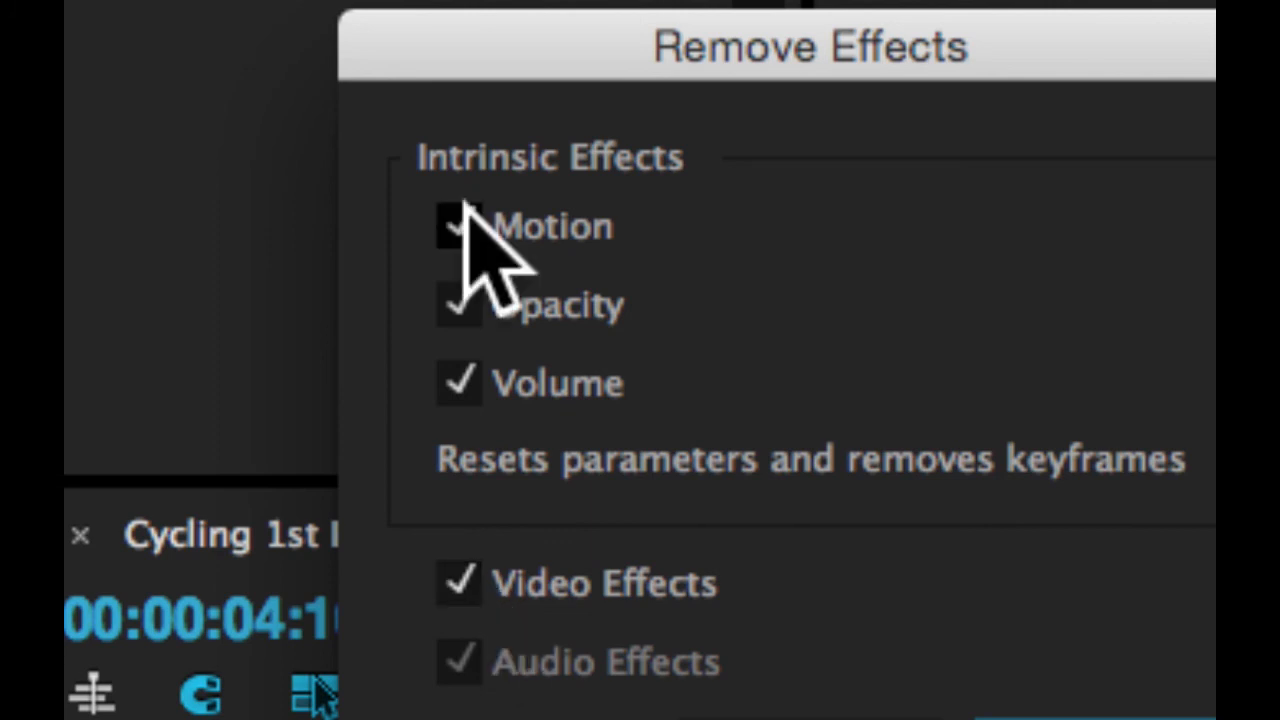
Step: Confirm removal with Intrinsic and Video Effects checked so the clips return to colour
click(460, 304)
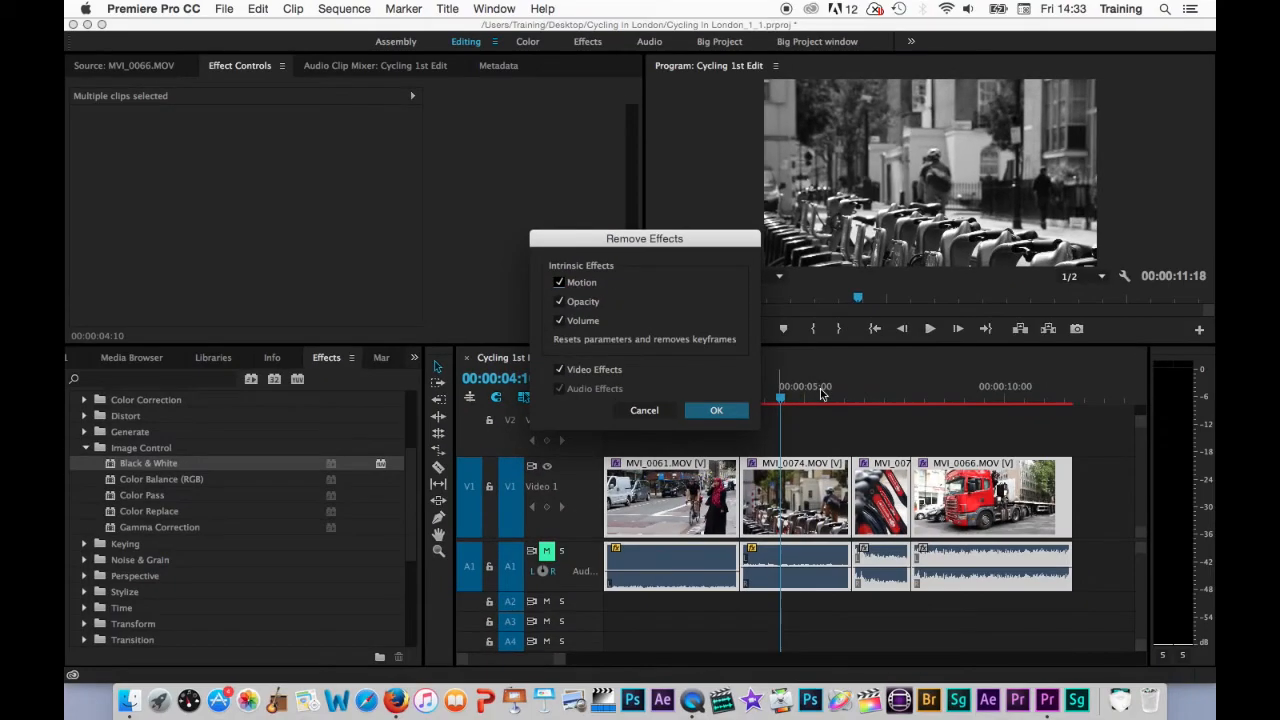
click(716, 410)
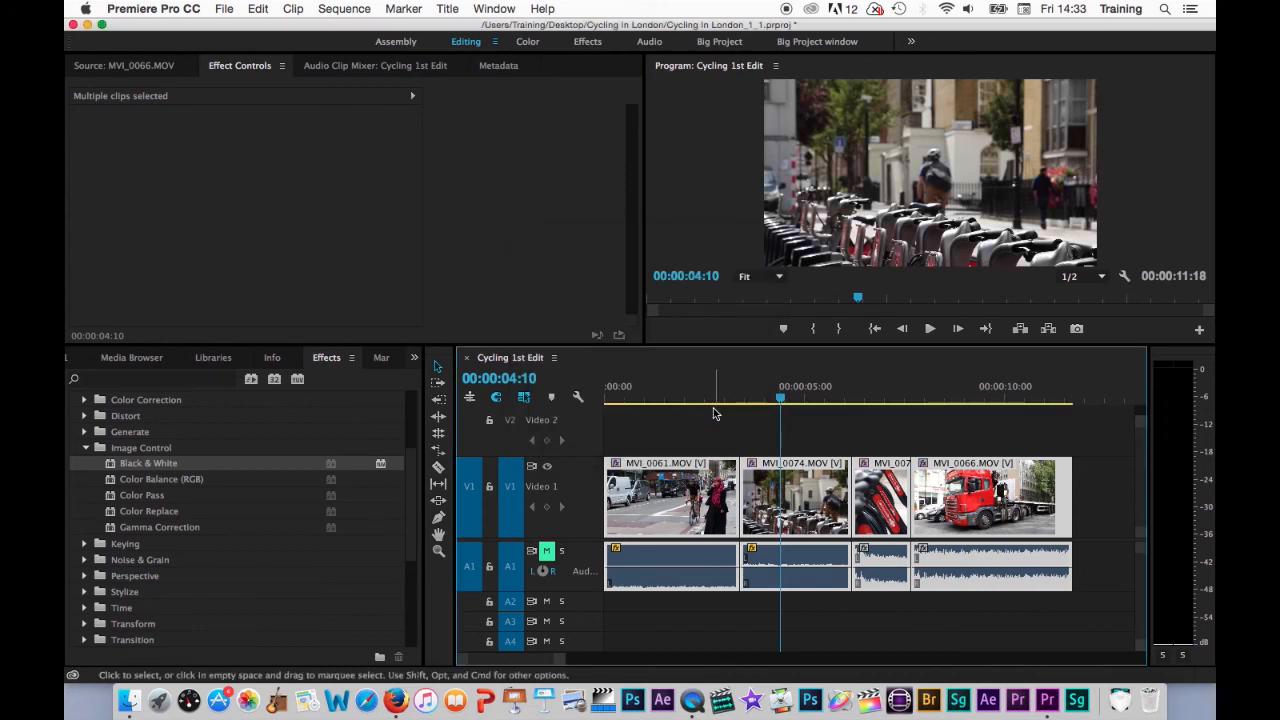